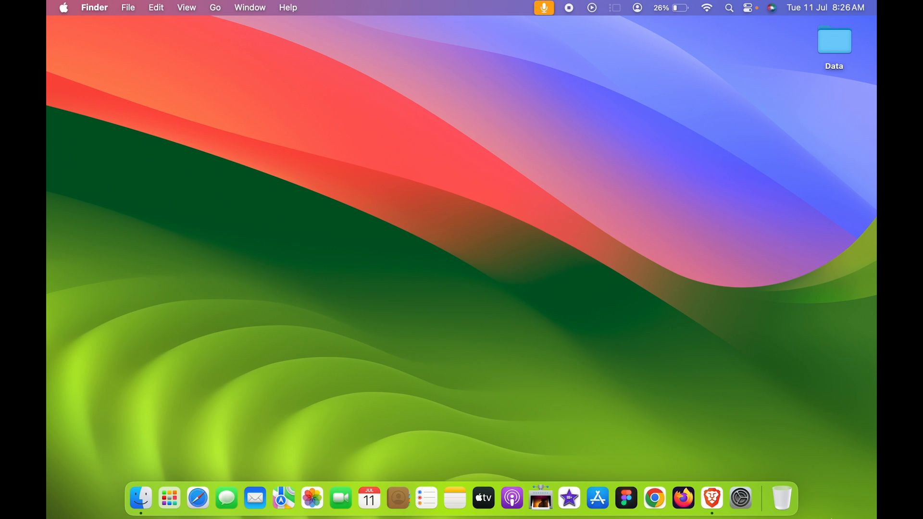
Check the macOS Software Update status in System Settings General, then quit System Settings
{"action": "left_click", "coordinate": [739, 498]}
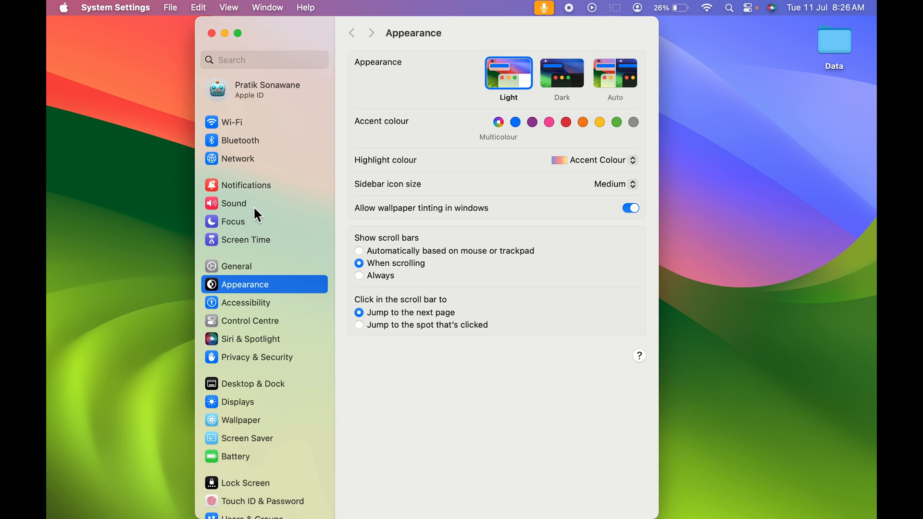
{"action": "left_click", "coordinate": [238, 266]}
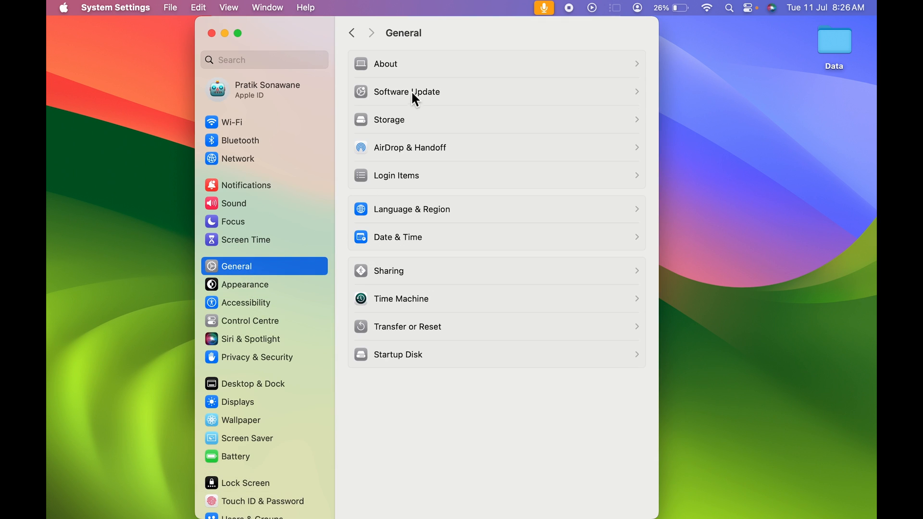
{"action": "left_click", "coordinate": [407, 92]}
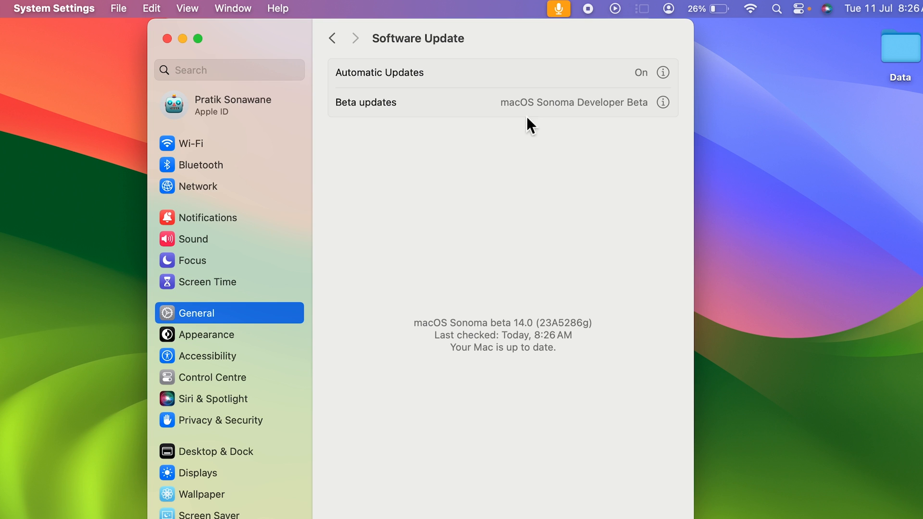
{"action": "mouse_move", "coordinate": [432, 336]}
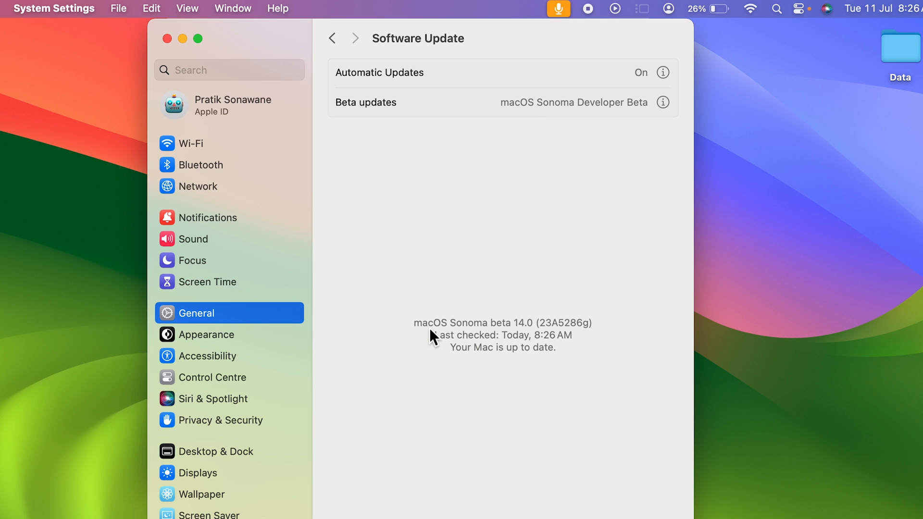
{"action": "mouse_move", "coordinate": [504, 338]}
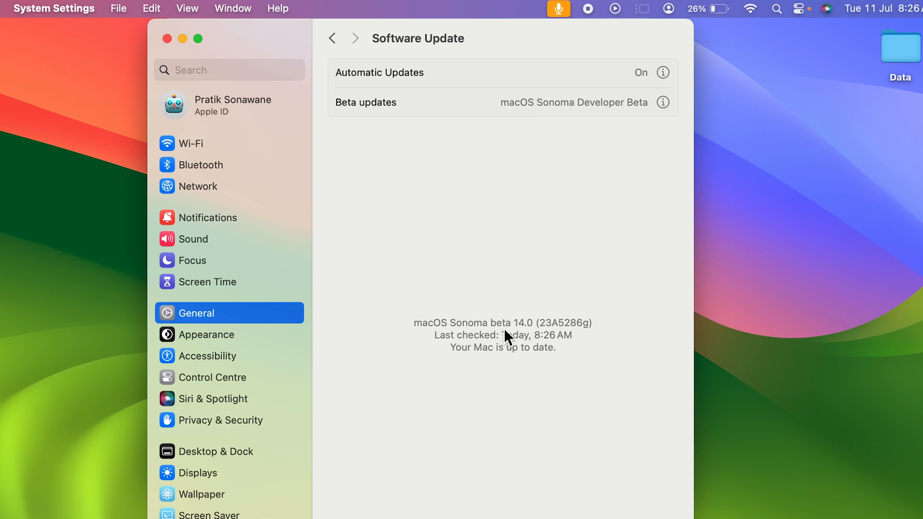
{"action": "left_click", "coordinate": [54, 8]}
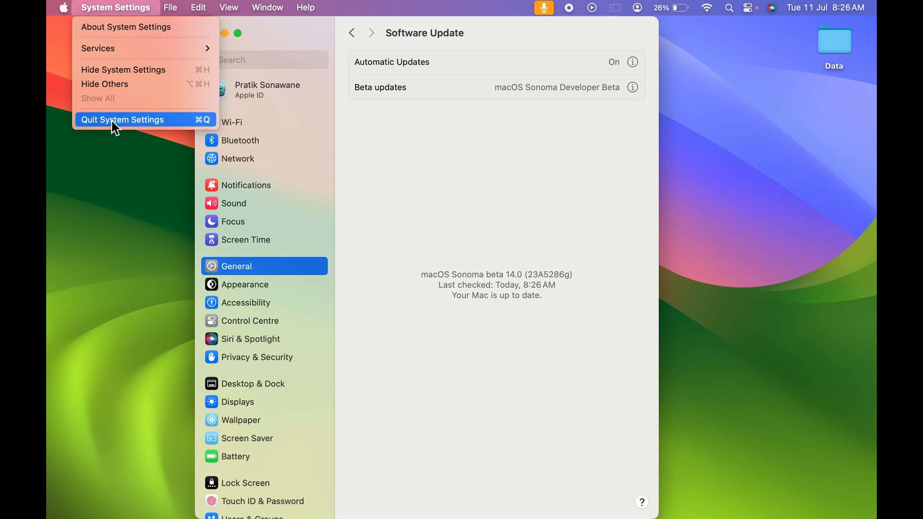
{"action": "left_click", "coordinate": [122, 119]}
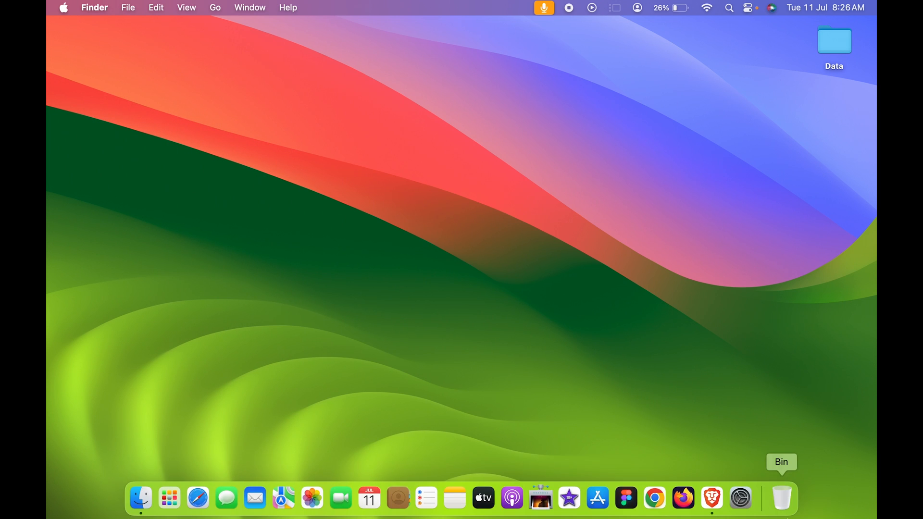
{"action": "mouse_move", "coordinate": [311, 498]}
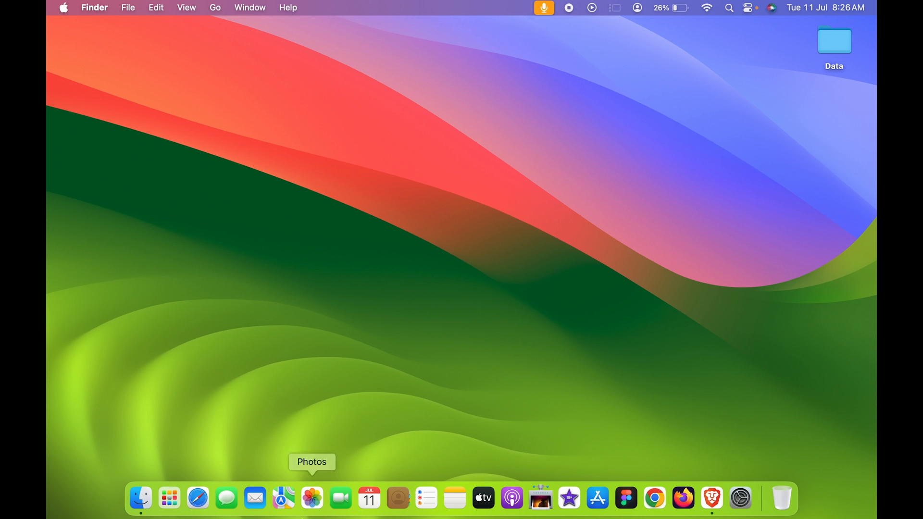
{"action": "mouse_move", "coordinate": [197, 497]}
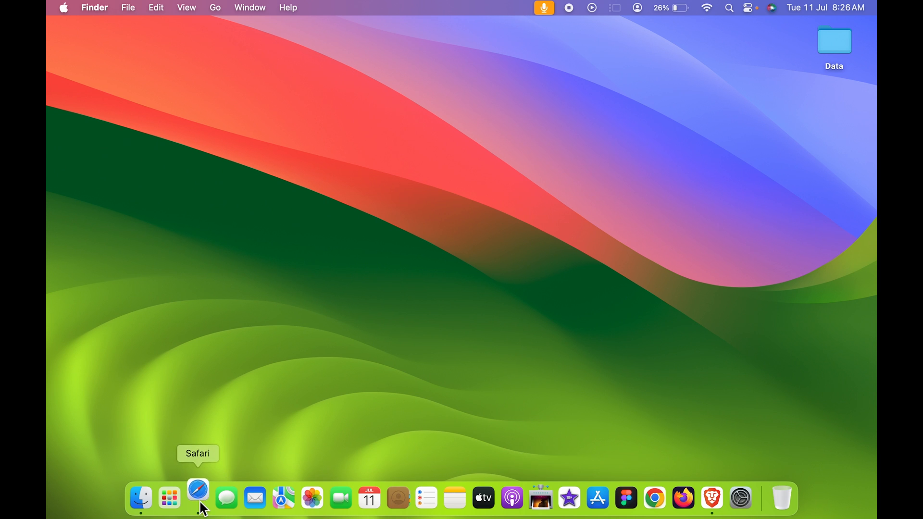
Launch Safari from the Dock
{"action": "left_click", "coordinate": [198, 497]}
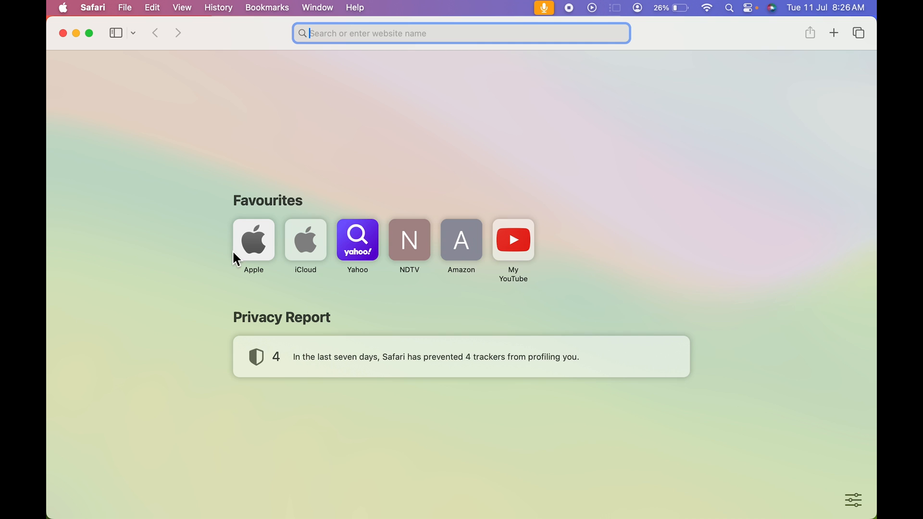
Load apple.com from Favourites, browse the page and return to its MacBook Air 15″ top
{"action": "left_click", "coordinate": [253, 239]}
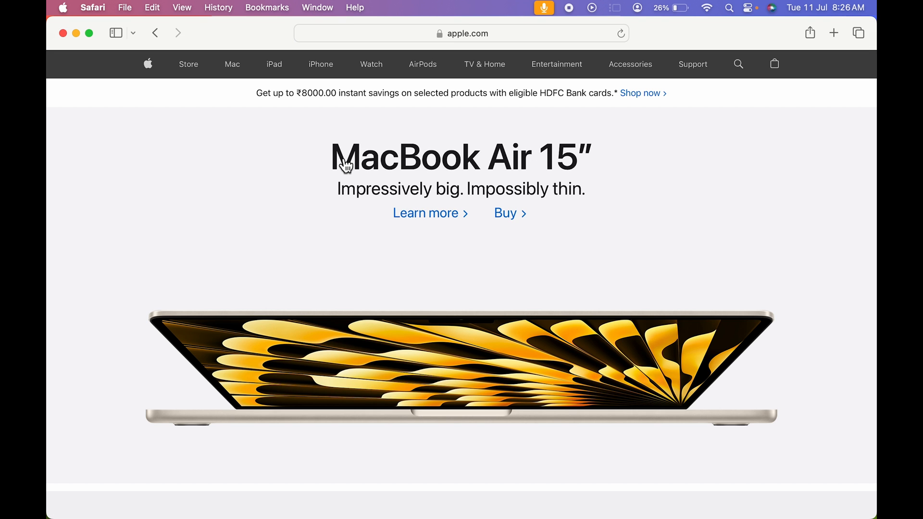
{"action": "scroll", "scroll_direction": "down", "scroll_amount": 3}
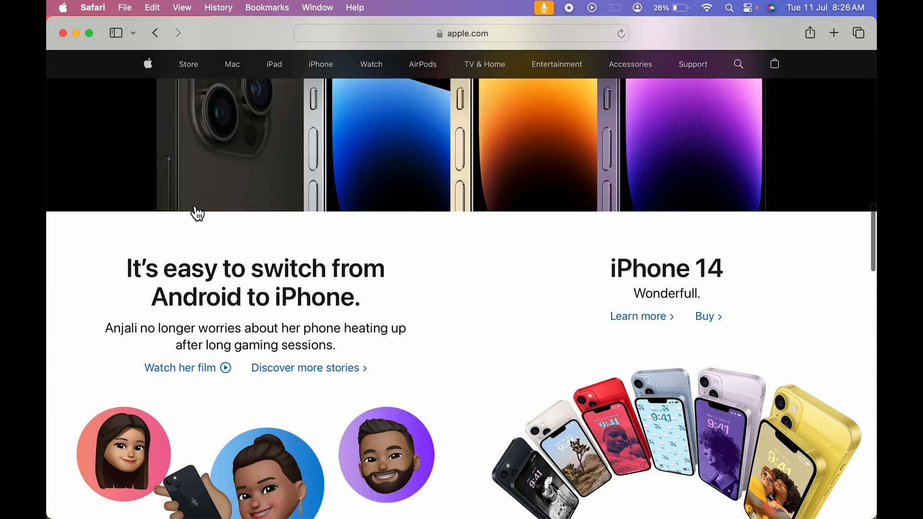
{"action": "left_click", "coordinate": [188, 64]}
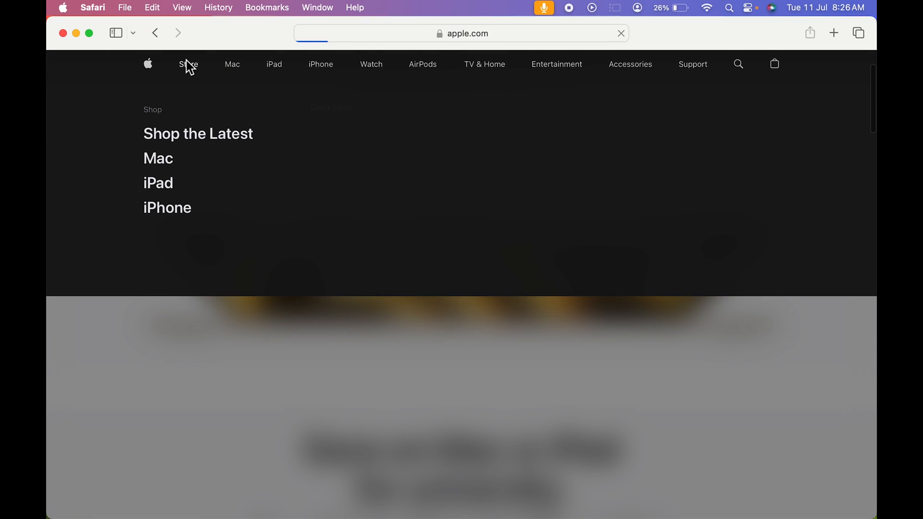
{"action": "left_click", "coordinate": [187, 64]}
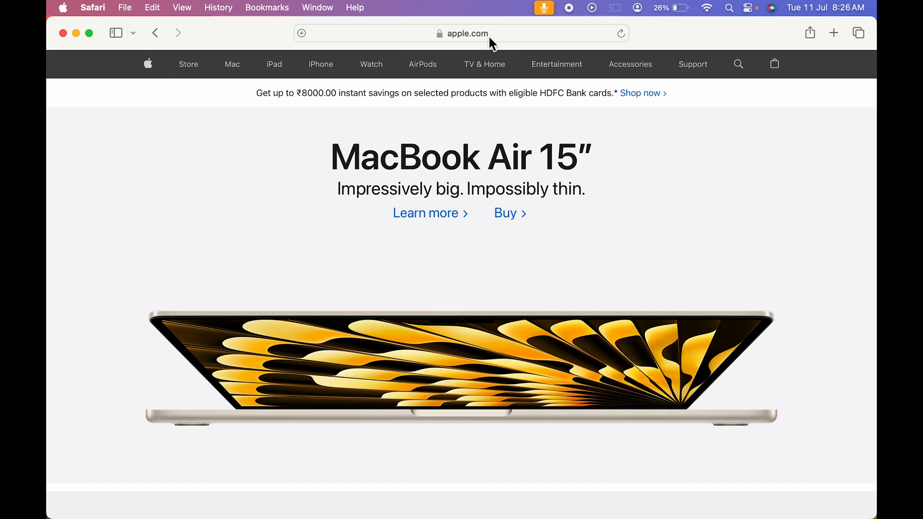
{"action": "left_click", "coordinate": [466, 32]}
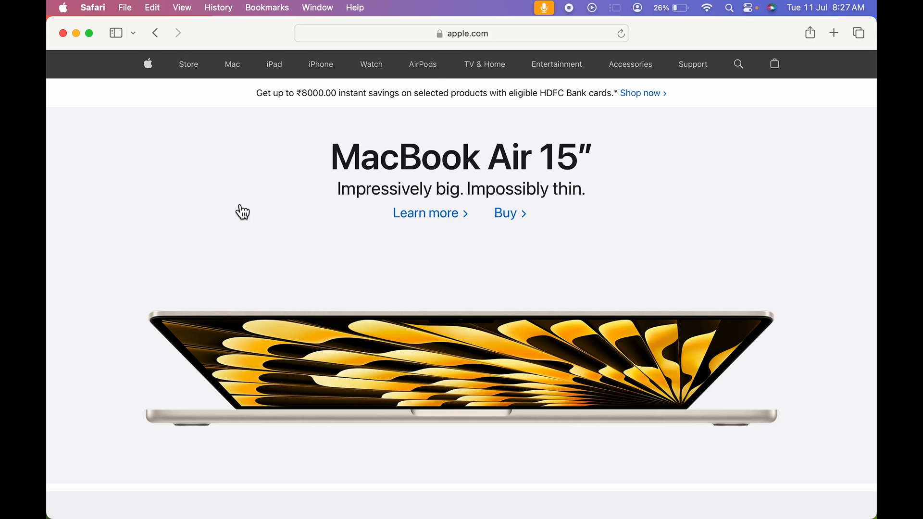
{"action": "mouse_move", "coordinate": [315, 502]}
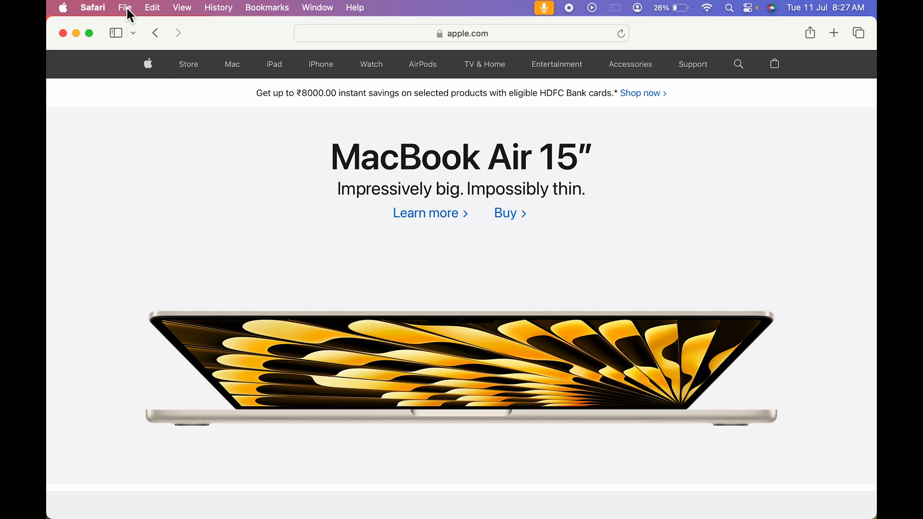
Add apple.com to the Dock via File > Add to Dock, naming the web app 'Apple'
{"action": "left_click", "coordinate": [124, 6]}
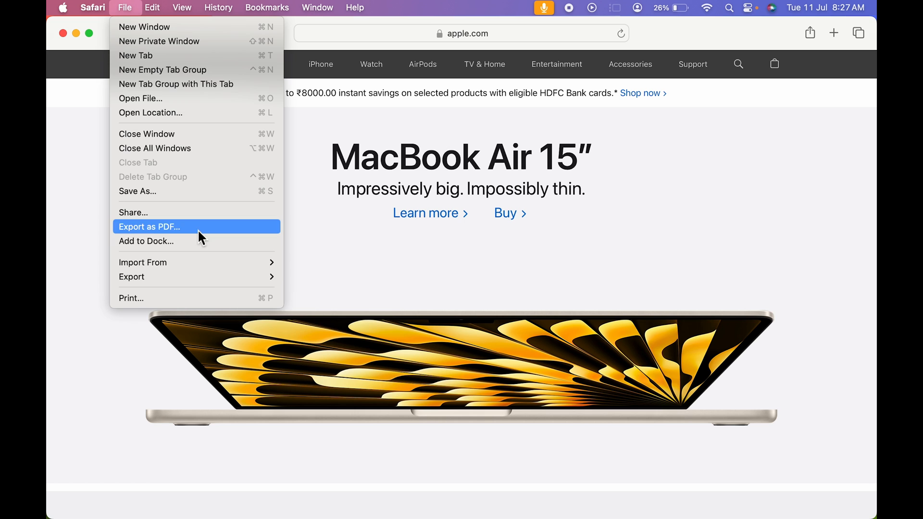
{"action": "mouse_move", "coordinate": [187, 278]}
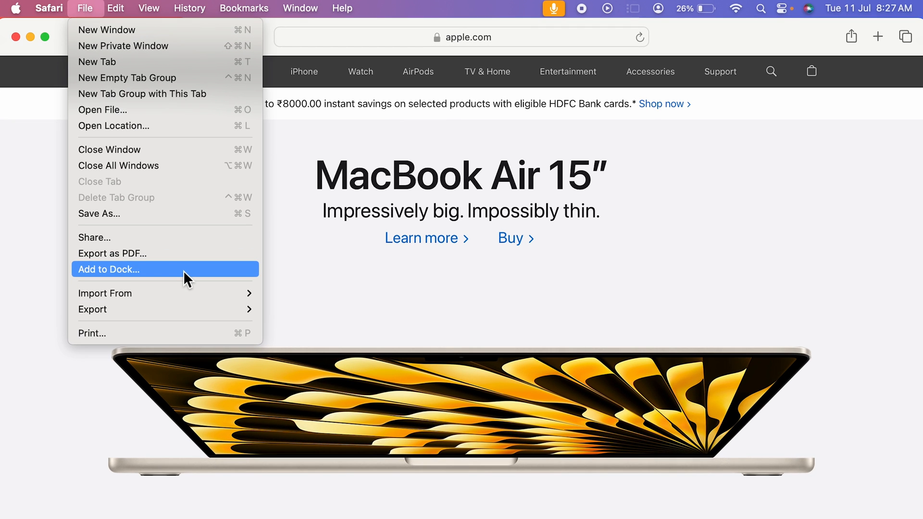
{"action": "left_click", "coordinate": [108, 269]}
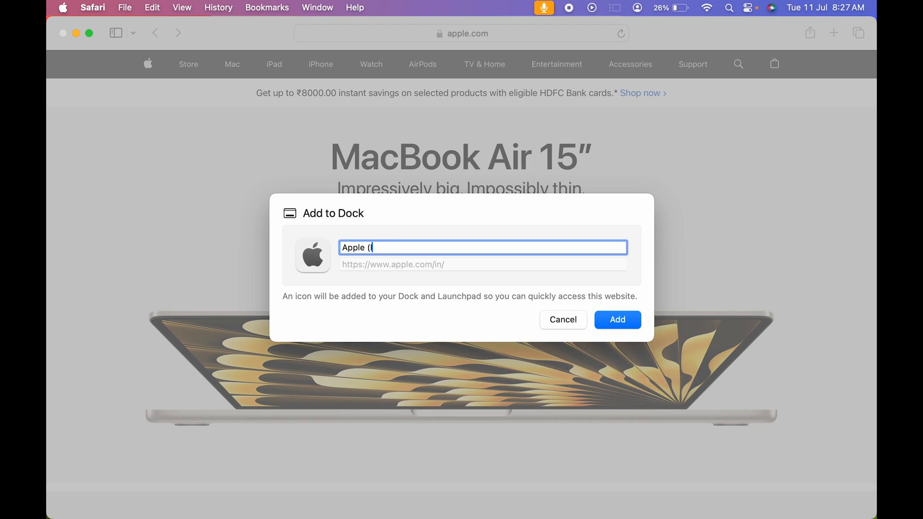
{"action": "key", "text": "Backspace"}
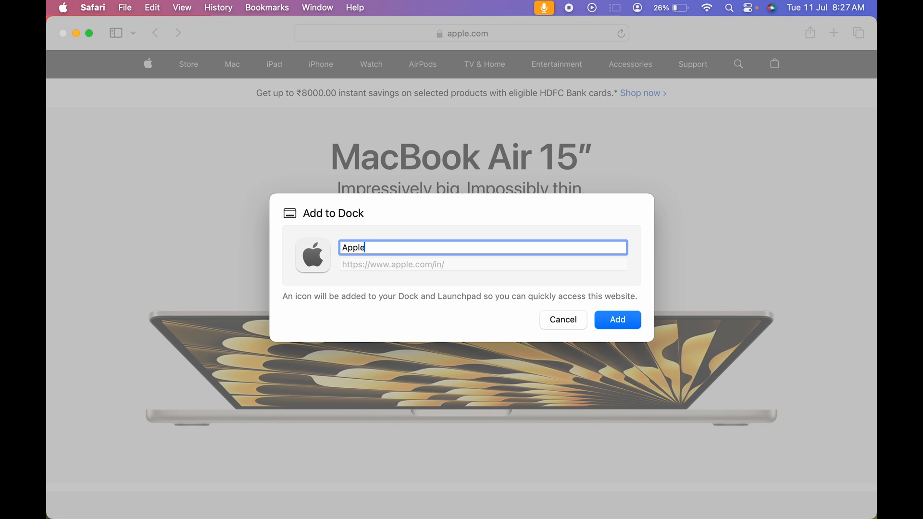
{"action": "mouse_move", "coordinate": [355, 266]}
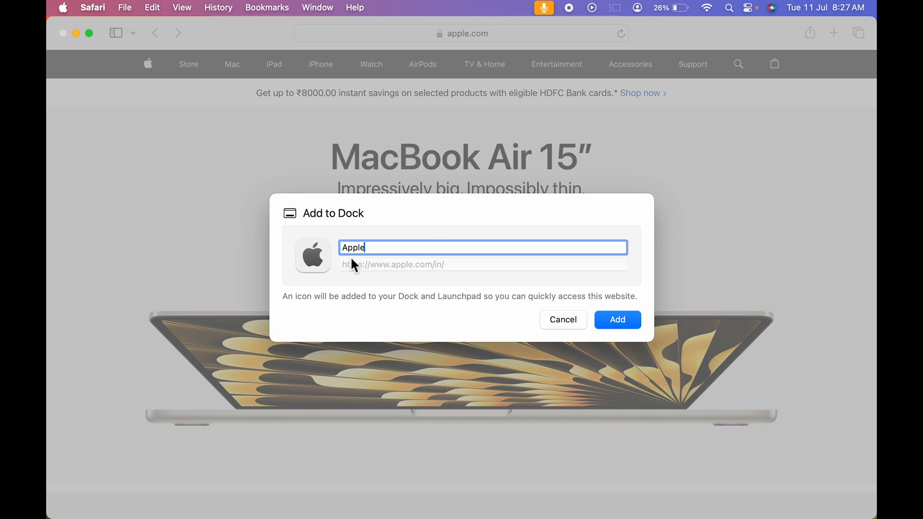
{"action": "mouse_move", "coordinate": [283, 497]}
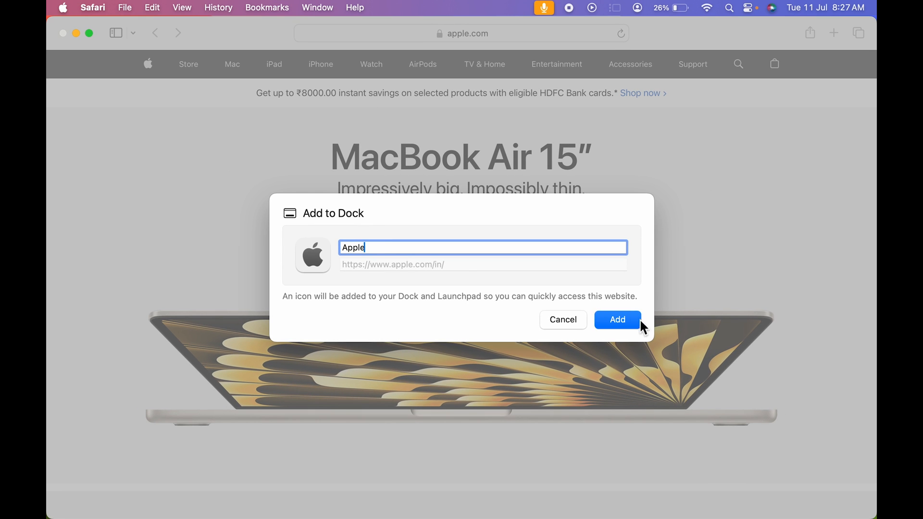
{"action": "left_click", "coordinate": [616, 319]}
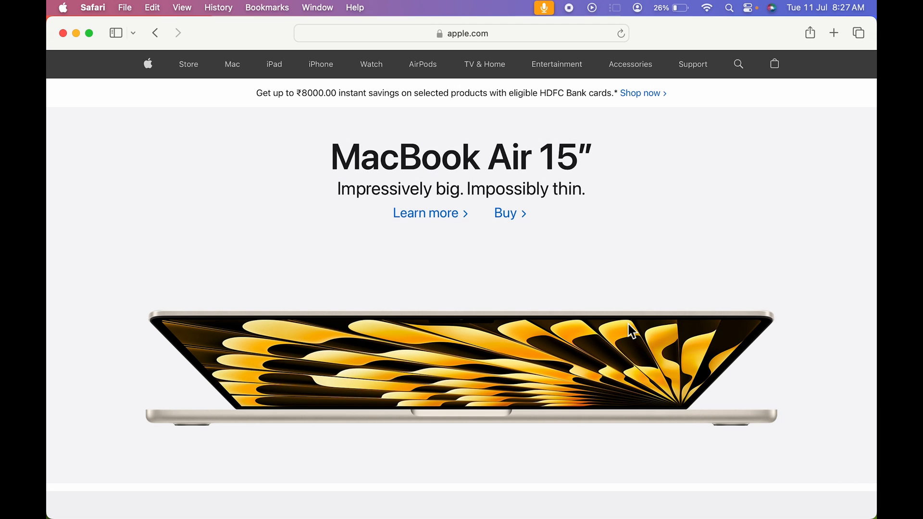
{"action": "mouse_move", "coordinate": [756, 500]}
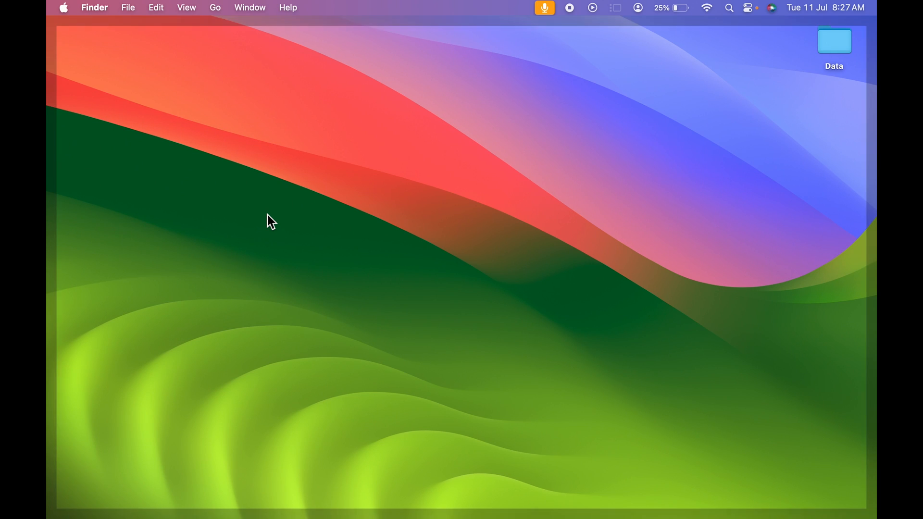
Show Launchpad to find the new Apple web app icon
{"action": "left_click", "coordinate": [154, 498]}
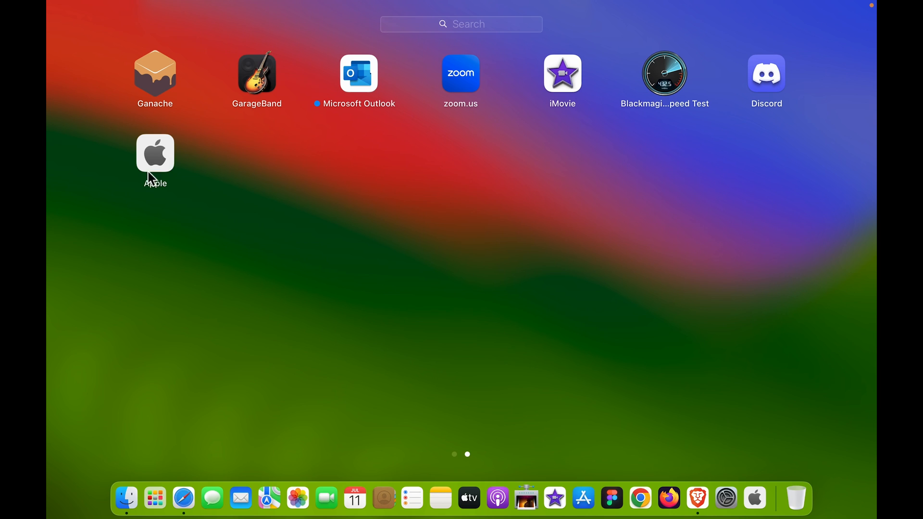
{"action": "mouse_move", "coordinate": [158, 163]}
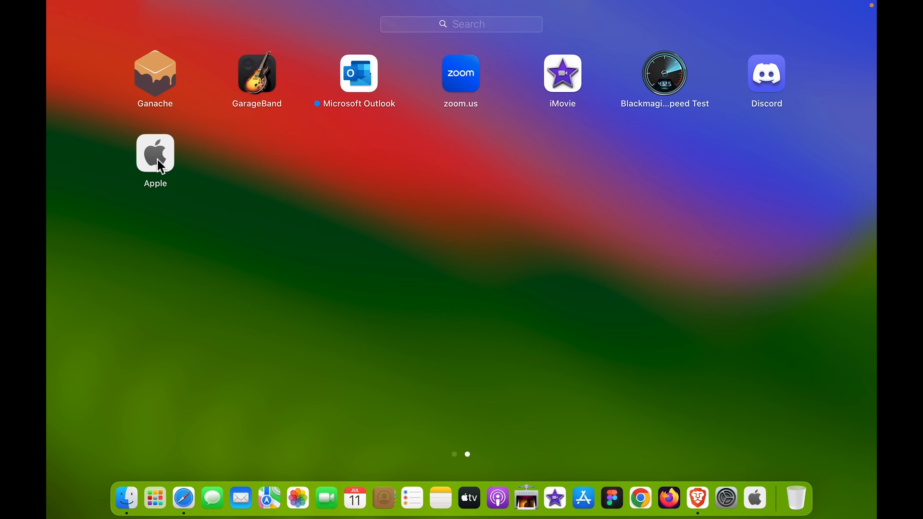
{"action": "mouse_move", "coordinate": [168, 163]}
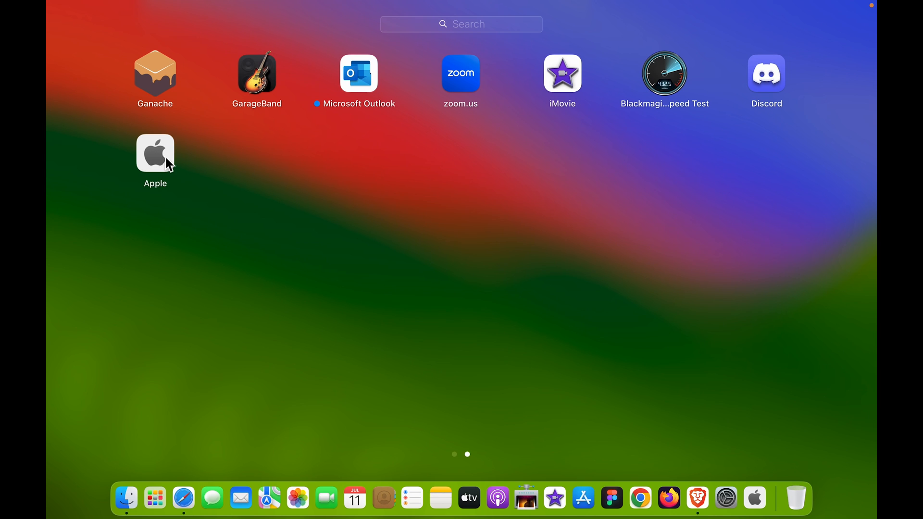
{"action": "mouse_move", "coordinate": [753, 499]}
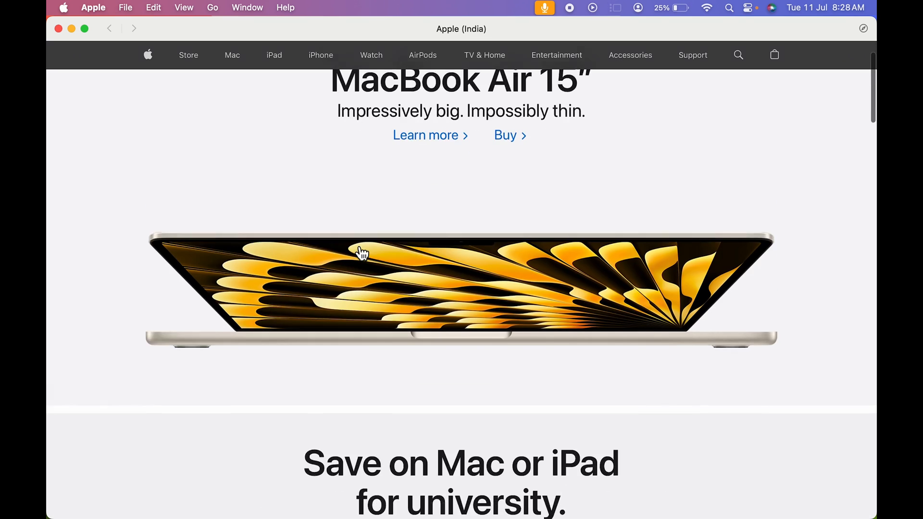
Browse apple.com in the Apple web app's own window, then close that window
{"action": "scroll", "scroll_direction": "down", "scroll_amount": 3}
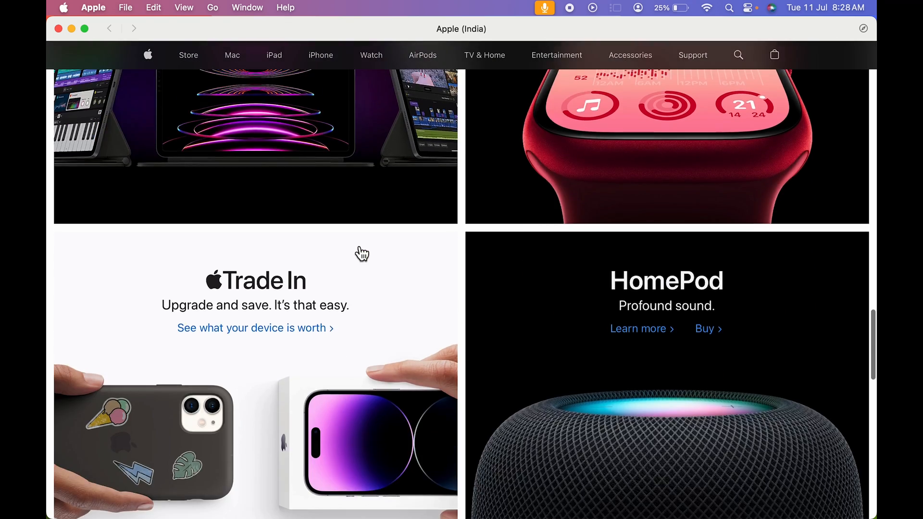
{"action": "scroll", "scroll_direction": "up", "scroll_amount": 3}
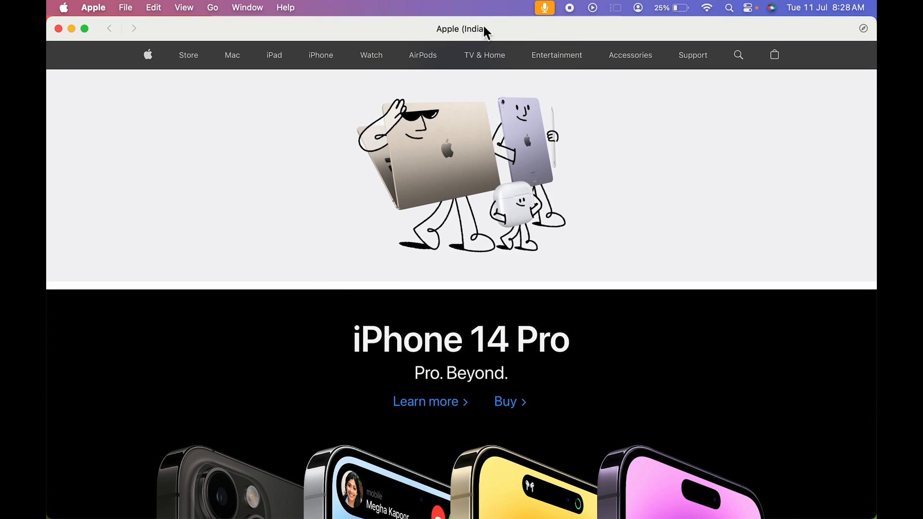
{"action": "mouse_move", "coordinate": [297, 253]}
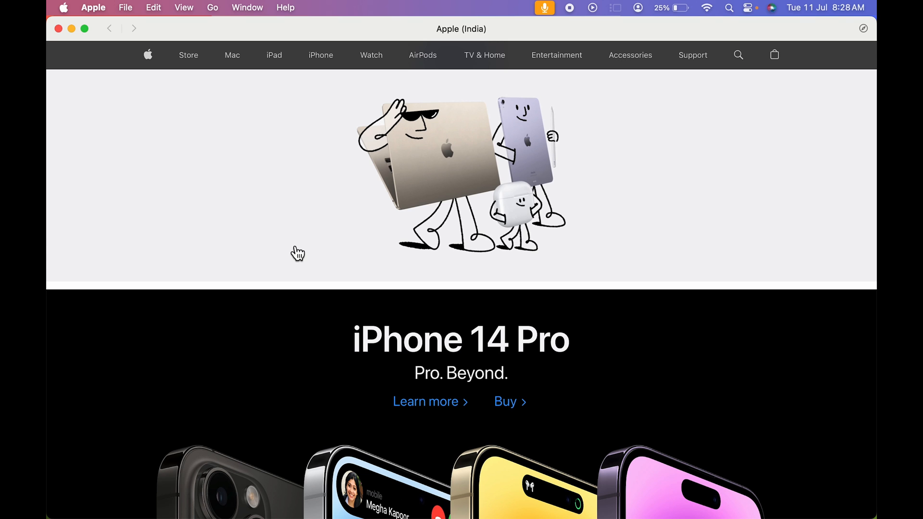
{"action": "left_click", "coordinate": [188, 54]}
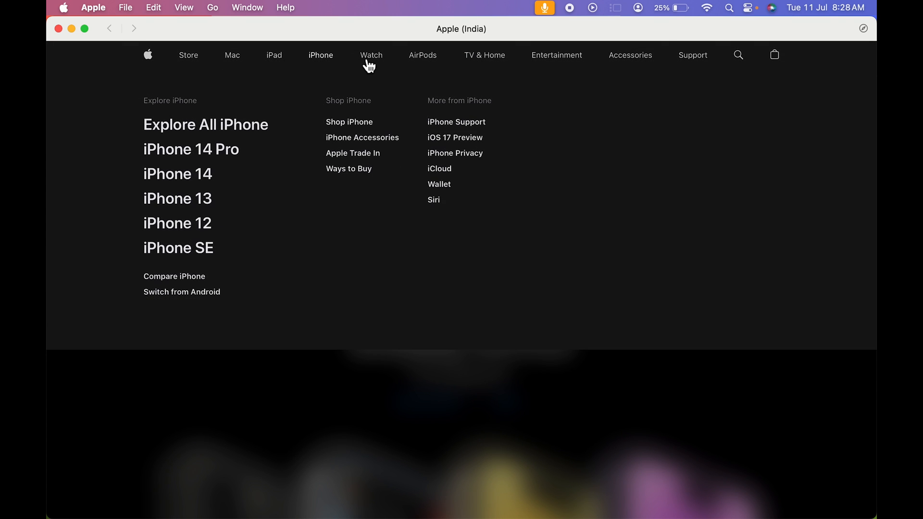
{"action": "left_click", "coordinate": [58, 28]}
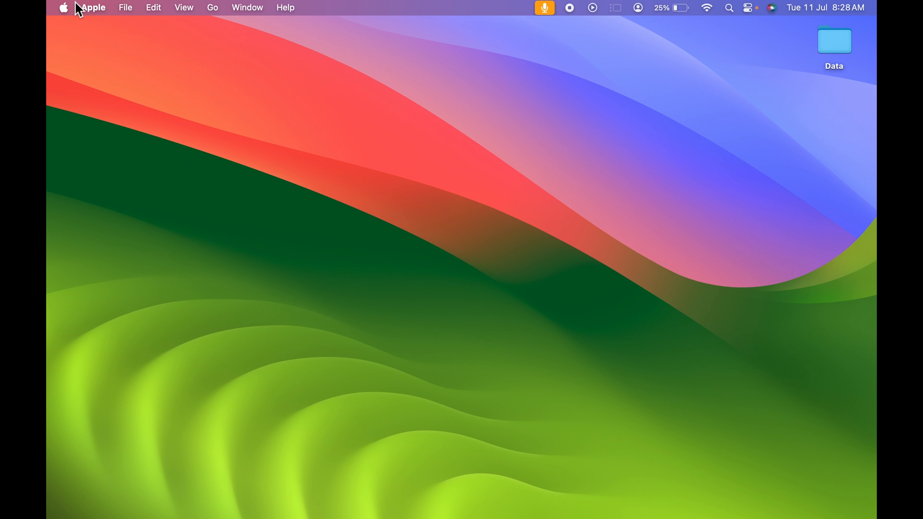
{"action": "mouse_move", "coordinate": [103, 16]}
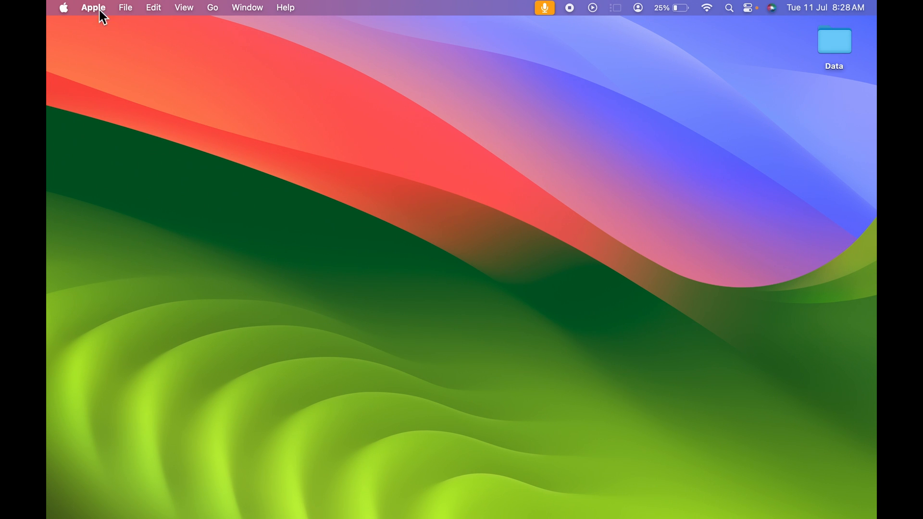
{"action": "mouse_move", "coordinate": [184, 9]}
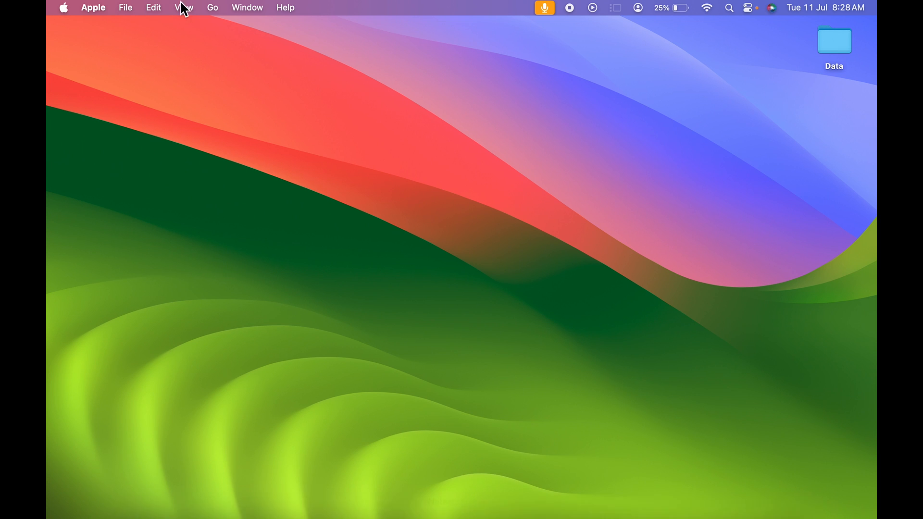
{"action": "mouse_move", "coordinate": [106, 146]}
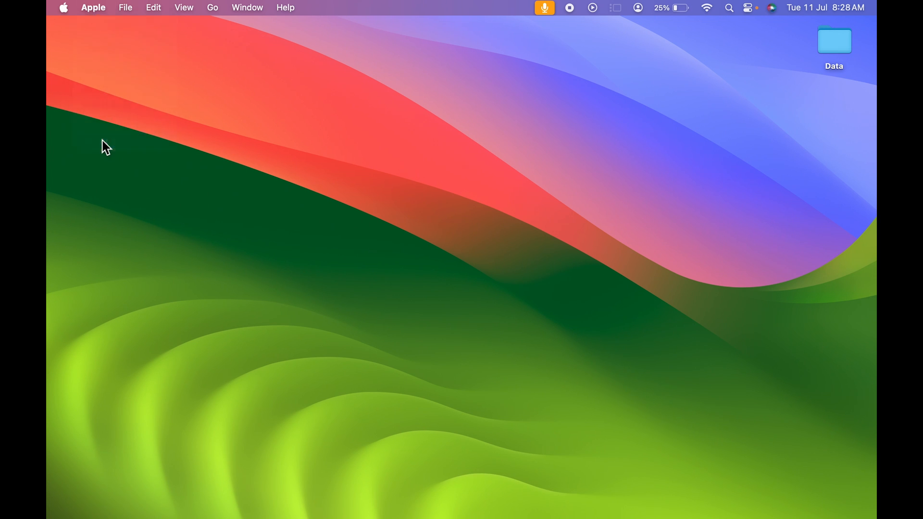
Reopen Safari, go to twitter.com via the address bar and bring up the File menu
{"action": "left_click", "coordinate": [182, 498]}
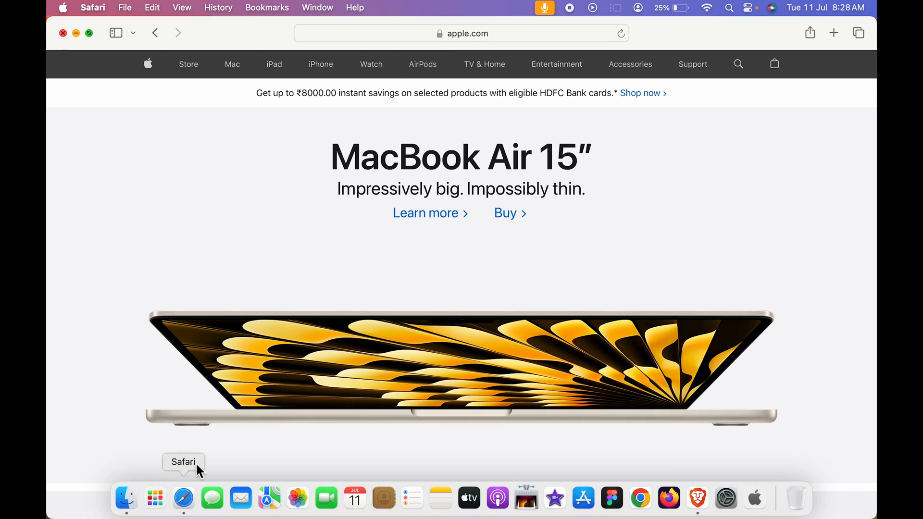
{"action": "left_click", "coordinate": [460, 33]}
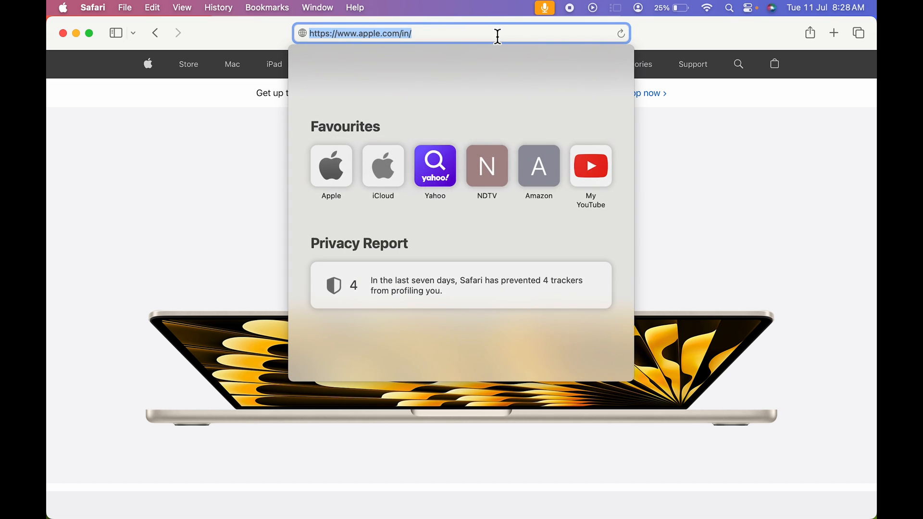
{"action": "type", "text": "twitter.com — Twitter. It's what's happening / Twitter"}
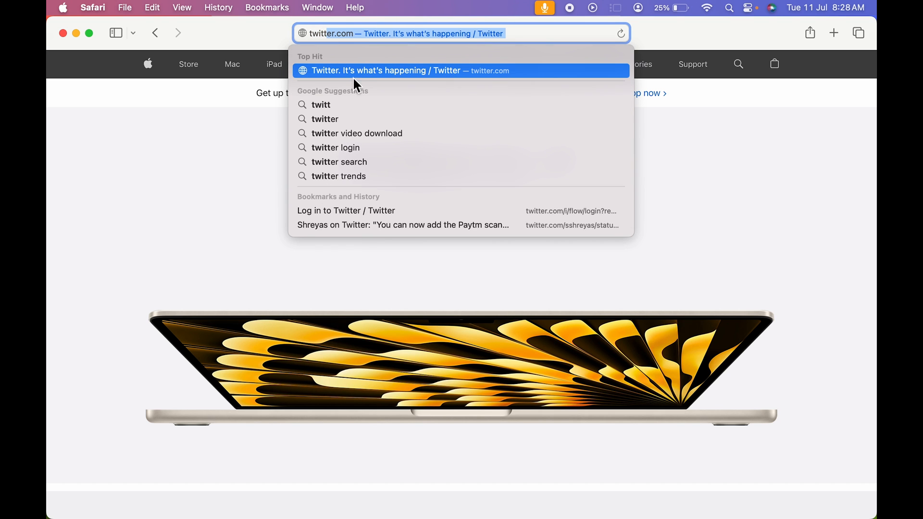
{"action": "left_click", "coordinate": [385, 71]}
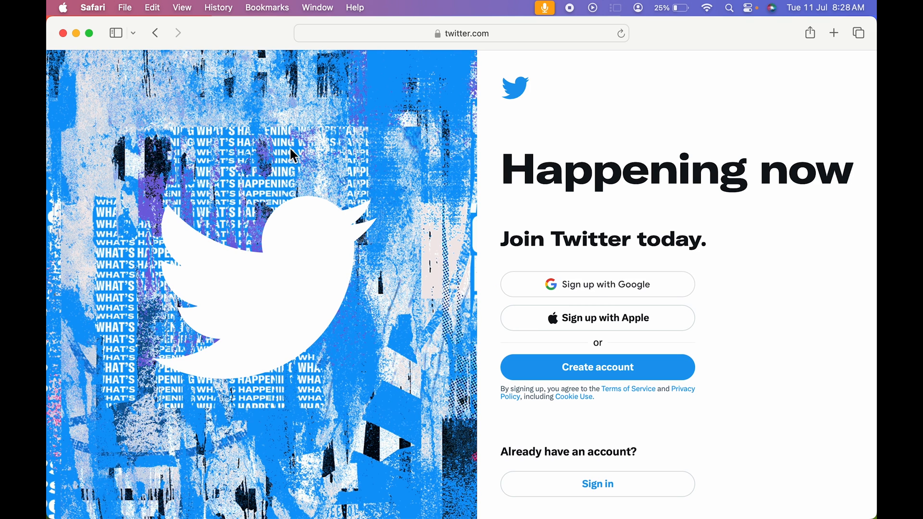
{"action": "left_click", "coordinate": [124, 8]}
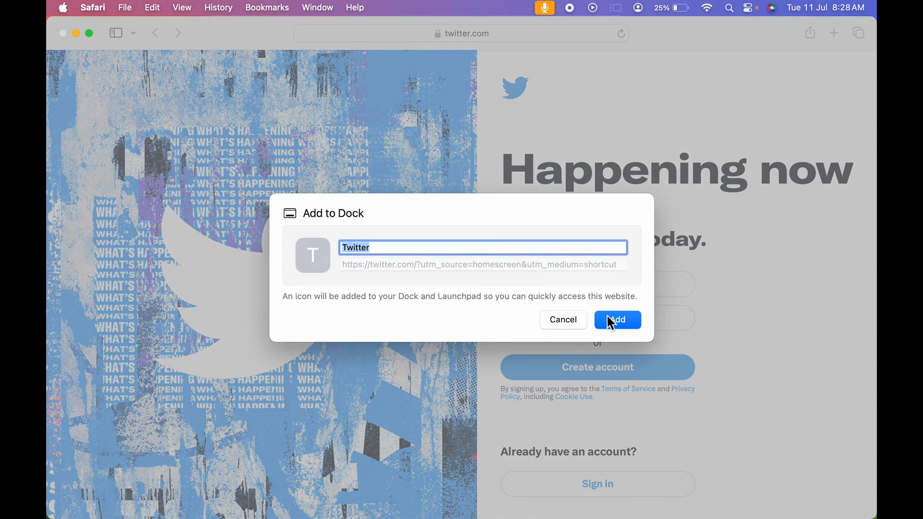
Confirm adding twitter.com to the Dock as a web app named Twitter
{"action": "left_click", "coordinate": [617, 319]}
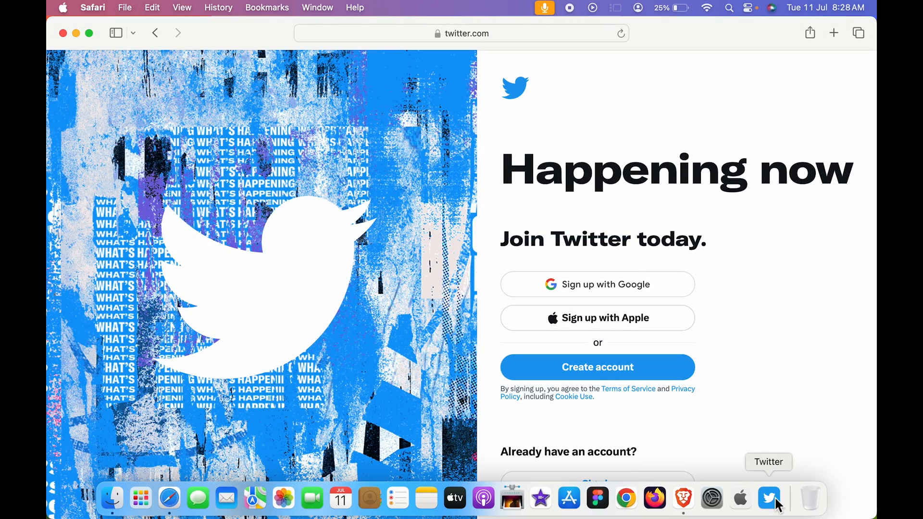
{"action": "mouse_move", "coordinate": [771, 505]}
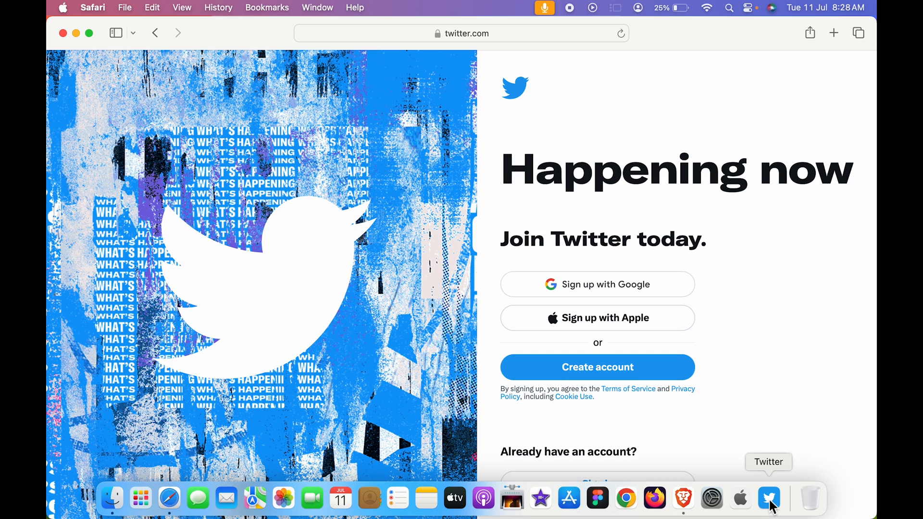
Launch the Twitter web app from the Dock, then close its window and Safari's twitter.com window
{"action": "left_click", "coordinate": [769, 498]}
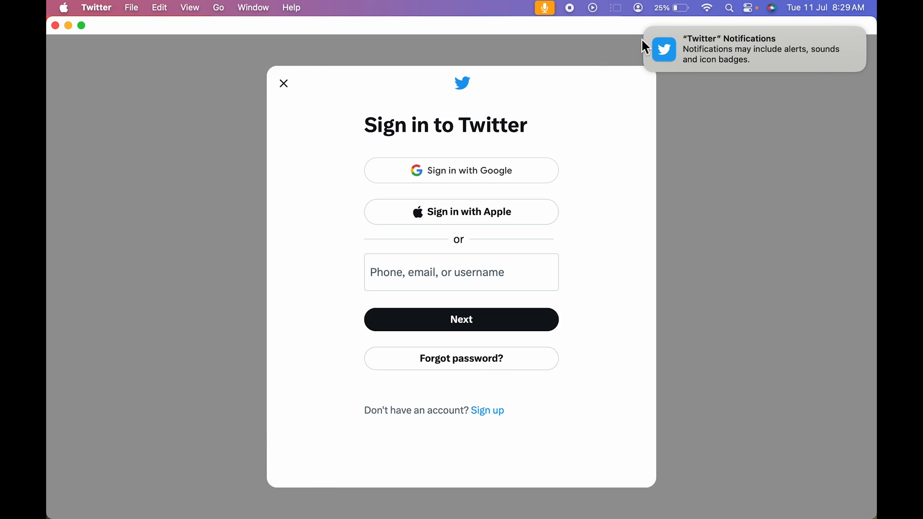
{"action": "left_click", "coordinate": [282, 83]}
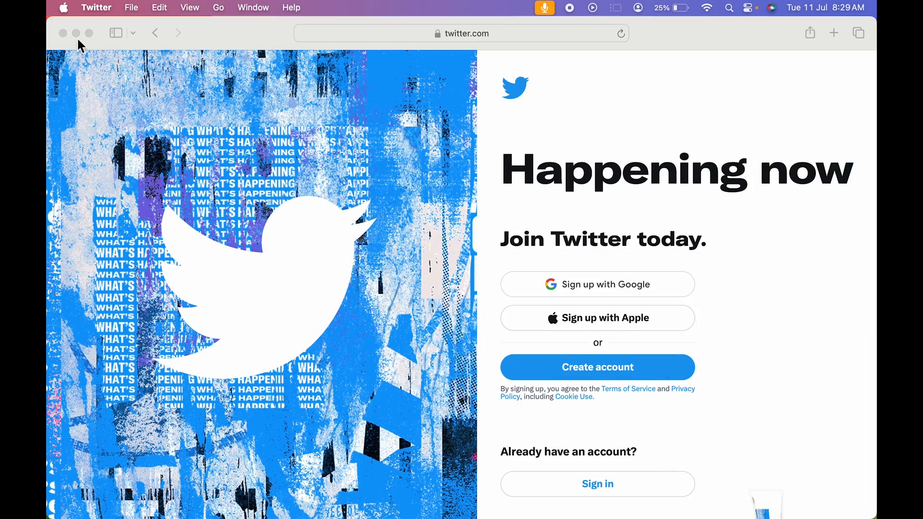
{"action": "left_click", "coordinate": [64, 33]}
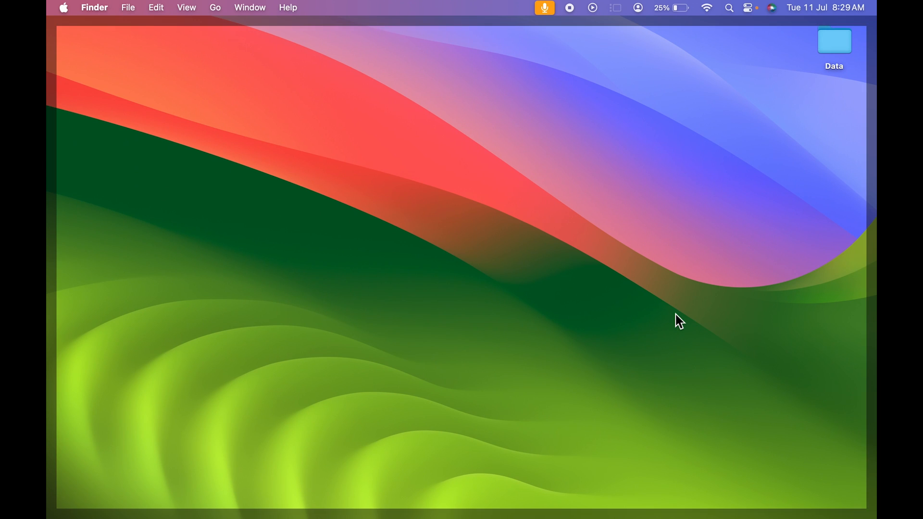
{"action": "mouse_move", "coordinate": [853, 386]}
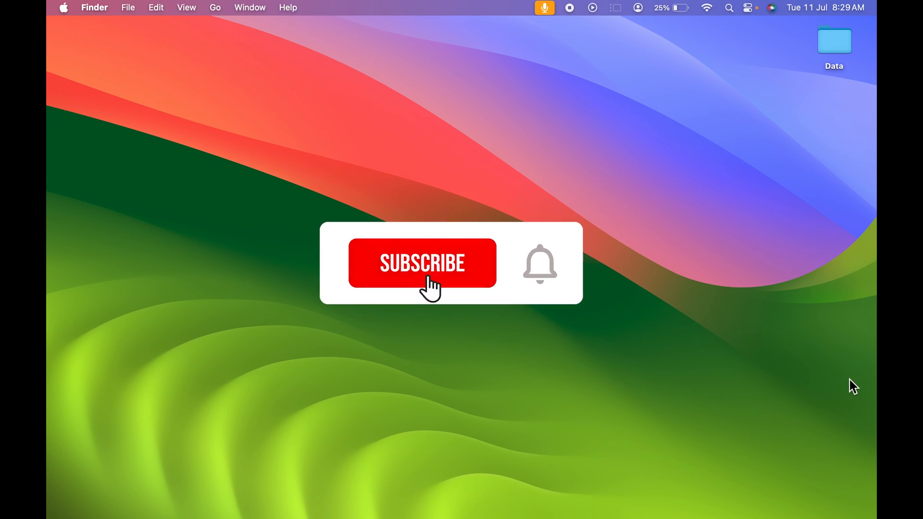
{"action": "left_click", "coordinate": [421, 263]}
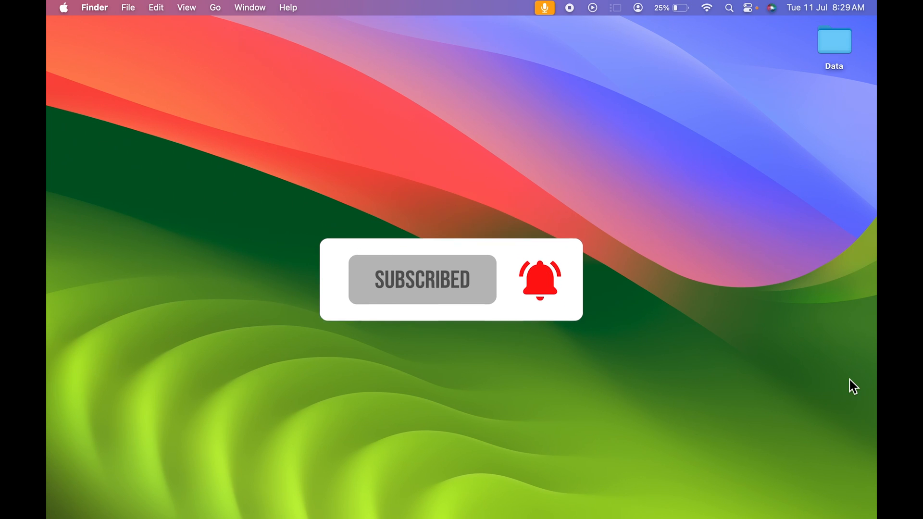